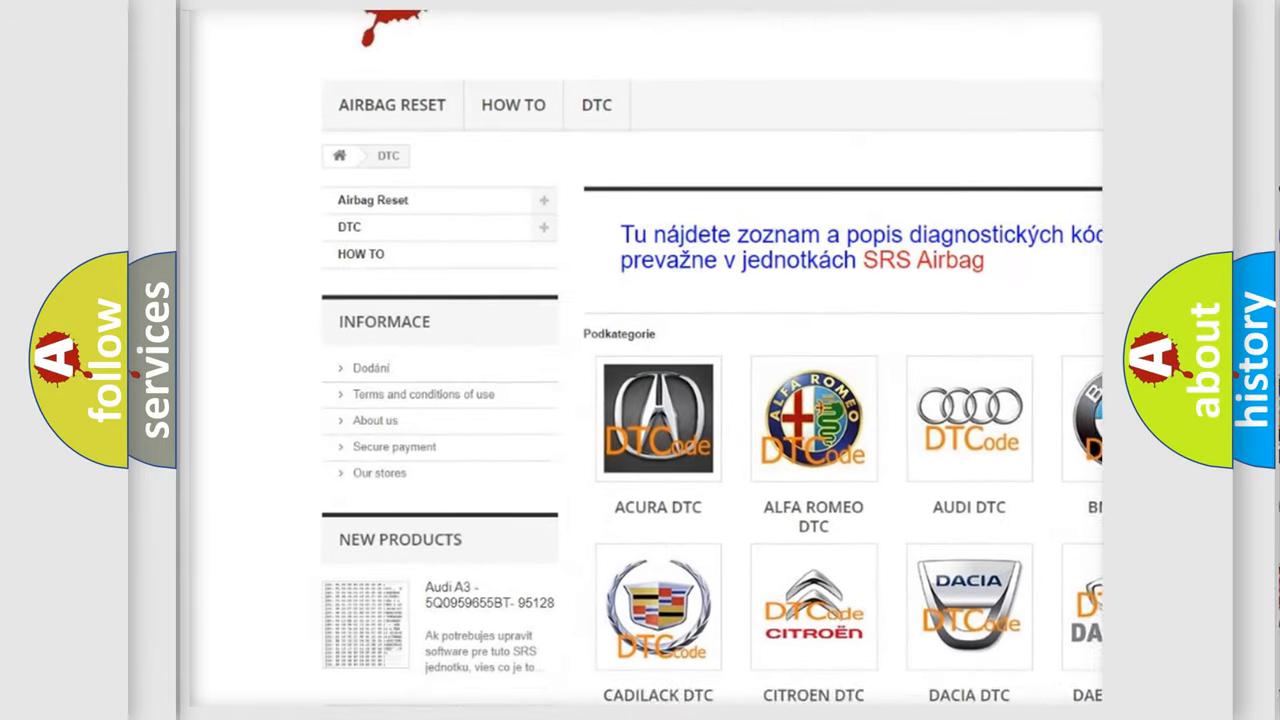
pyautogui.scroll(-3)
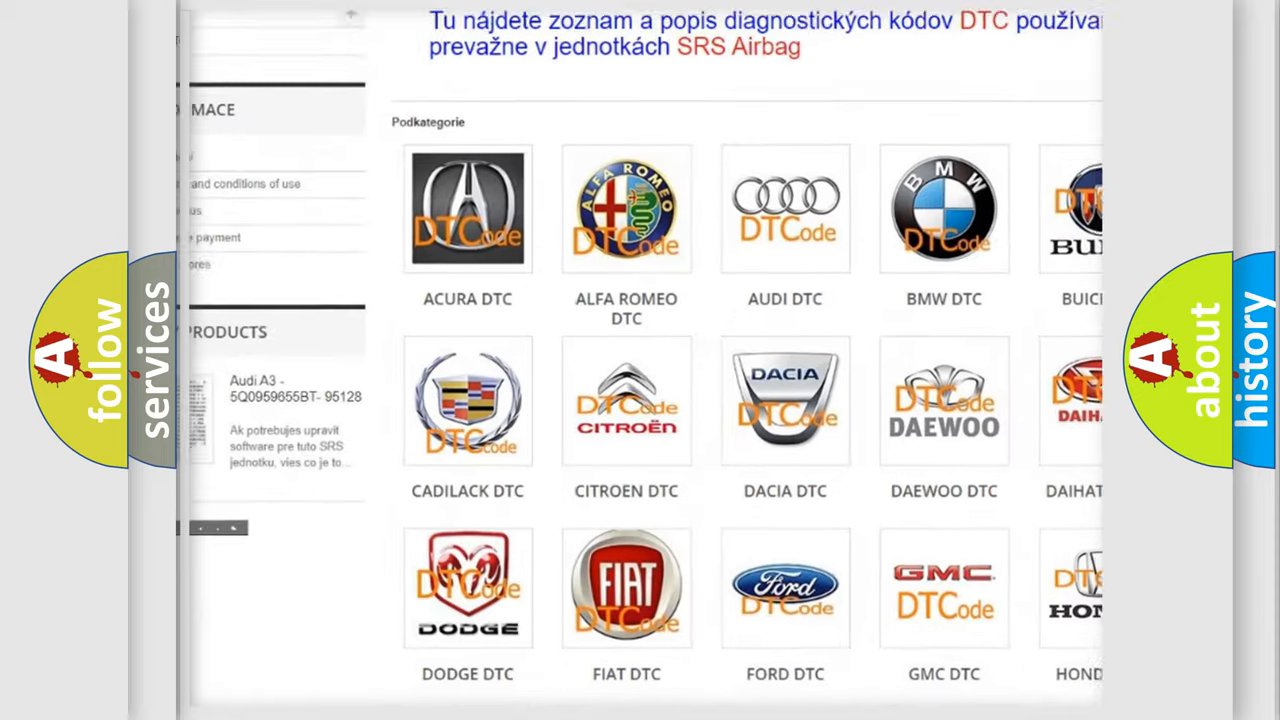
pyautogui.scroll(-3)
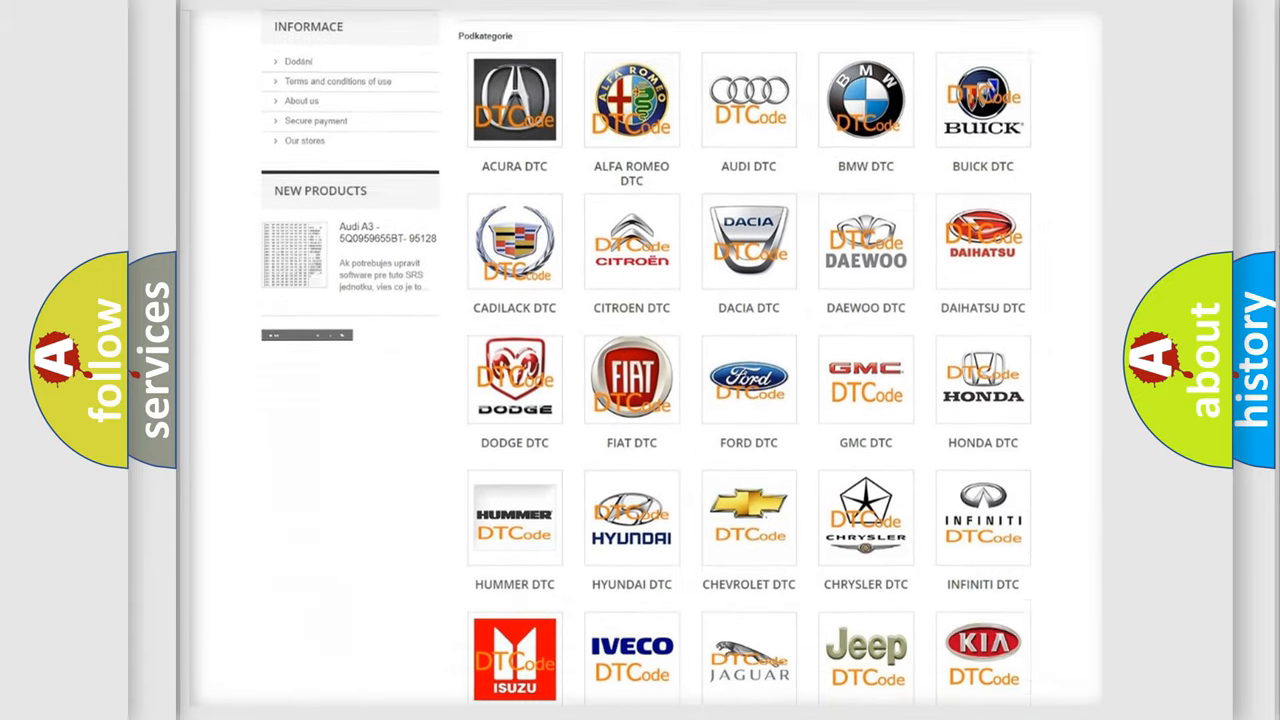
pyautogui.scroll(-3)
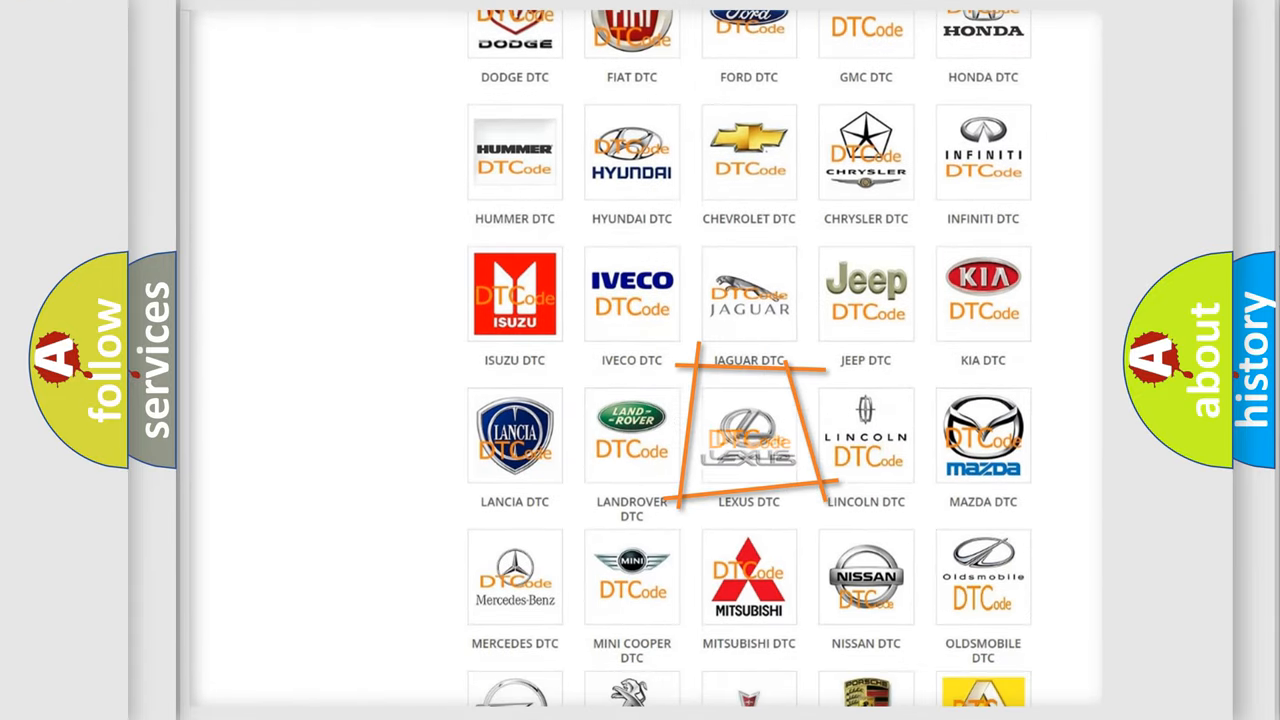